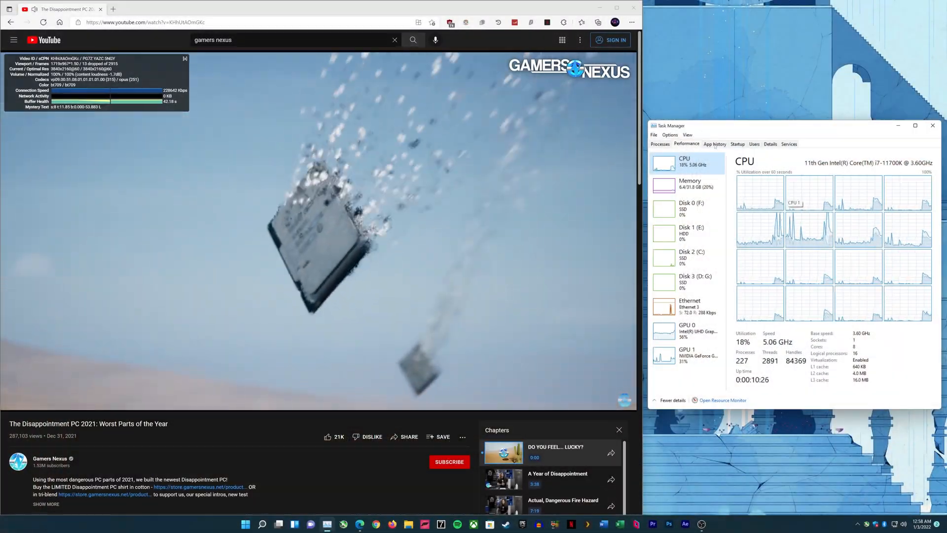
Show Task Manager's processes, then the GeForce GTX 770 GPU usage graphs beside the 4K video
click(659, 144)
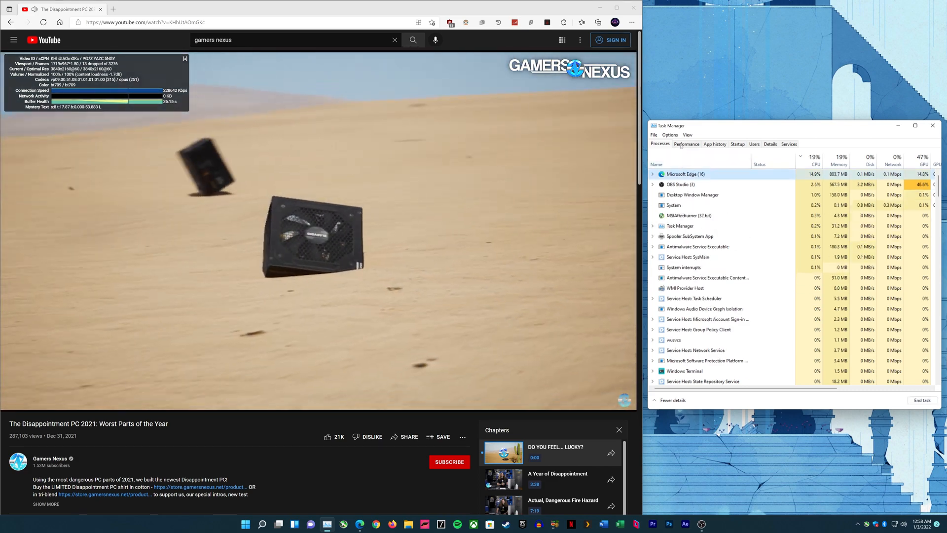
click(686, 144)
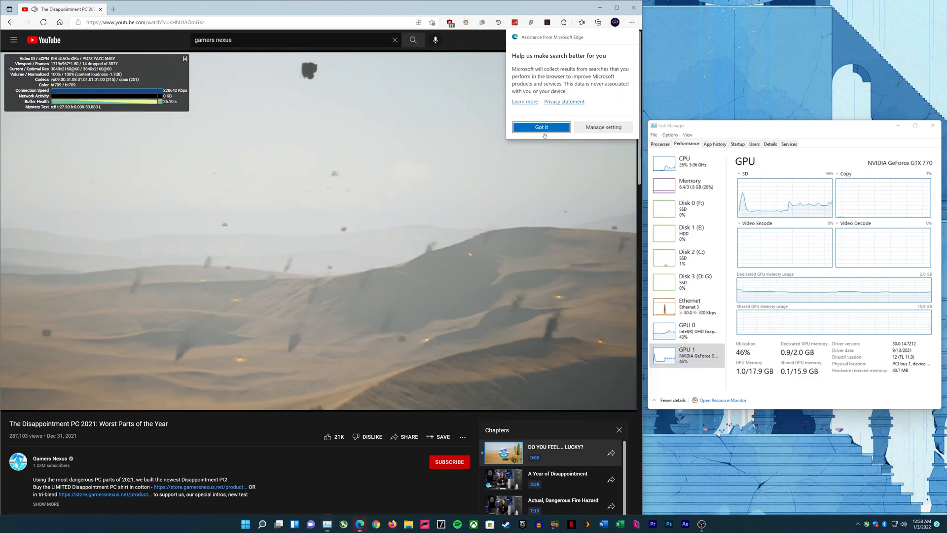
Dismiss Edge's search-assistance prompt and return Task Manager to the CPU usage graphs
click(541, 127)
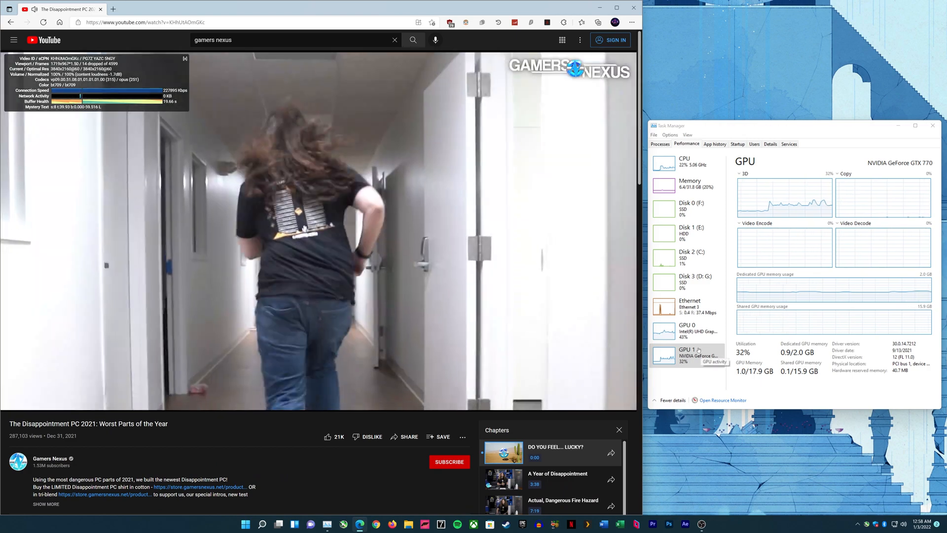
click(685, 162)
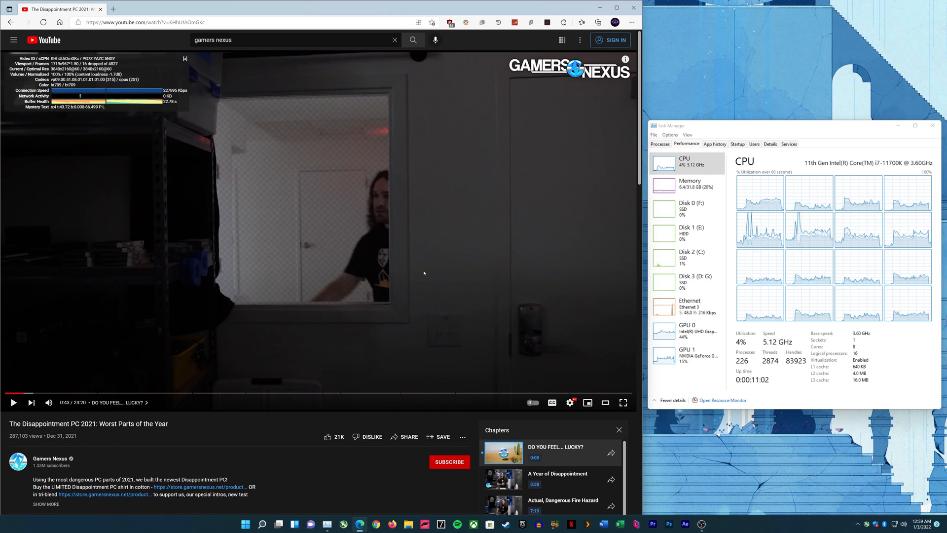
Resume the 4K video and briefly check its playback quality settings
click(318, 230)
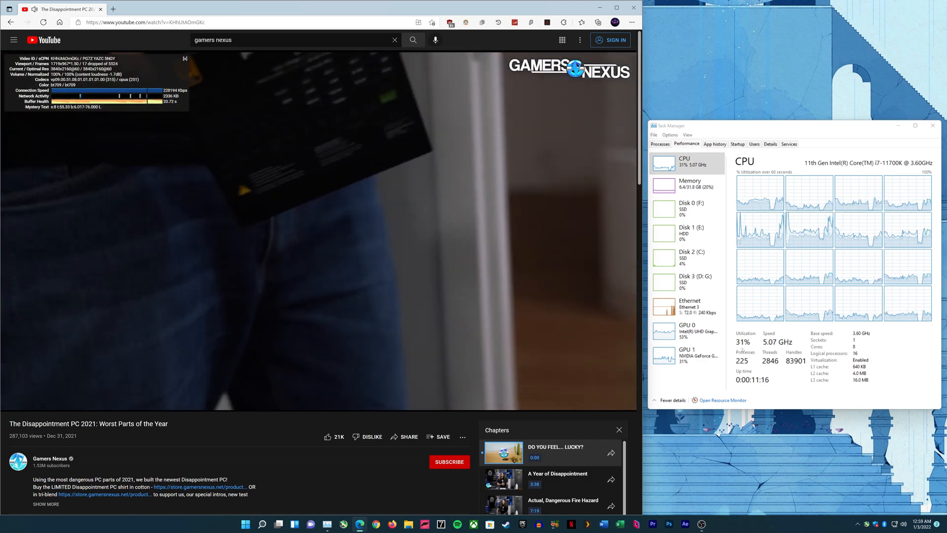
click(570, 403)
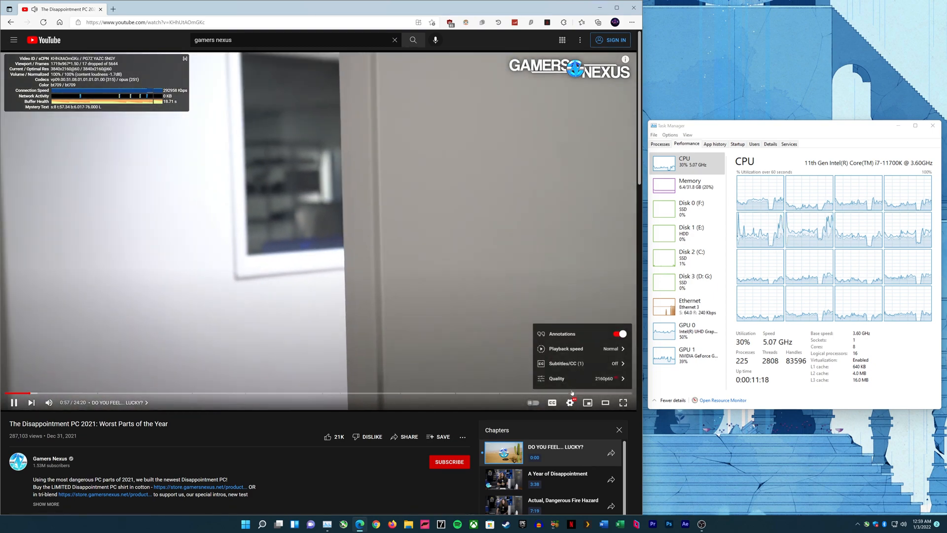
click(556, 378)
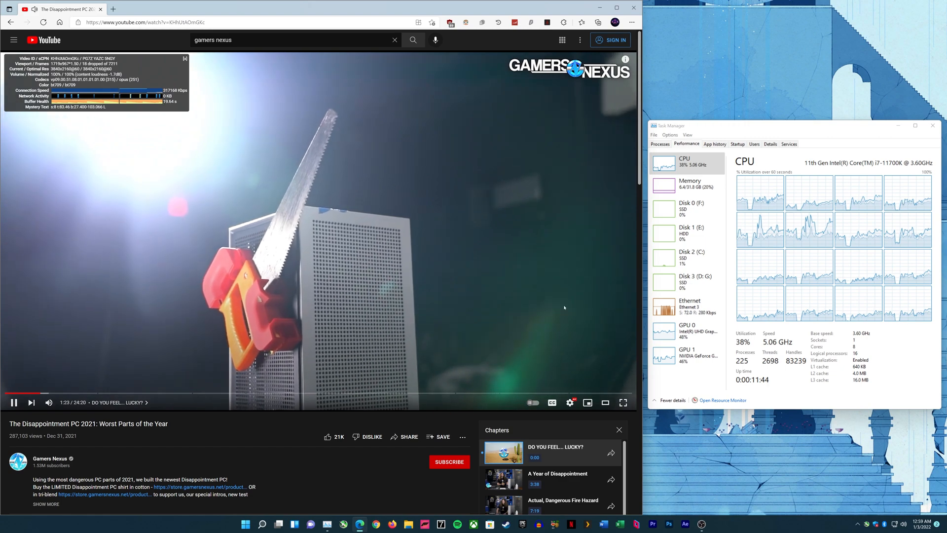
Switch Task Manager between the GTX 770 GPU and CPU usage pages
click(686, 353)
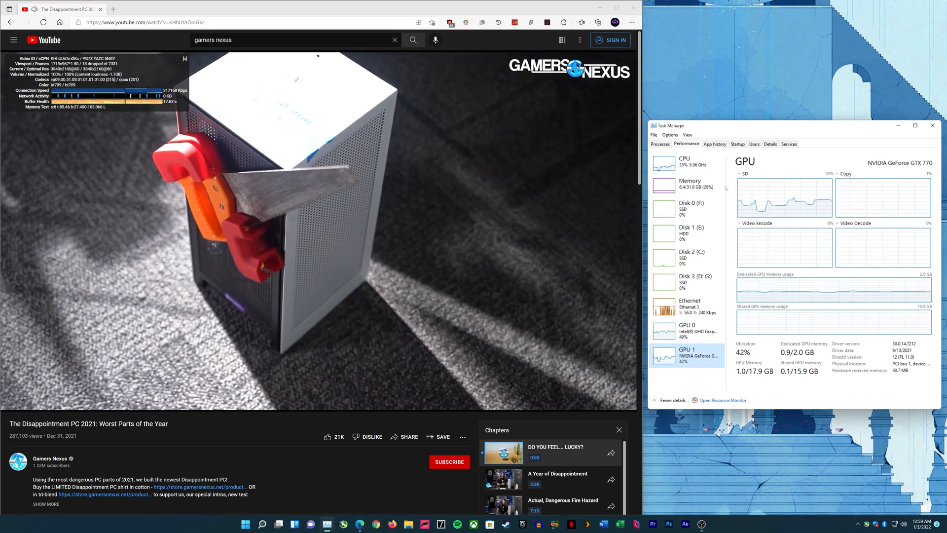
click(684, 161)
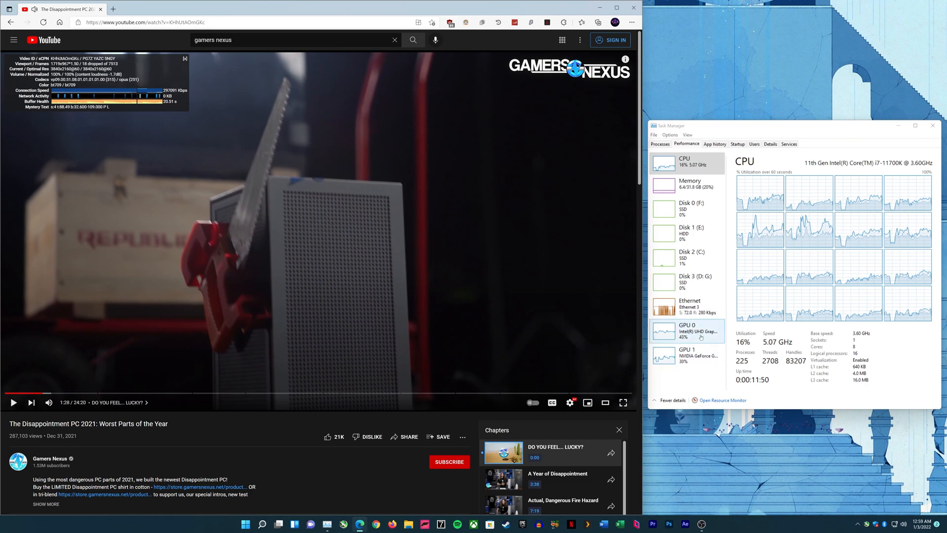
click(687, 331)
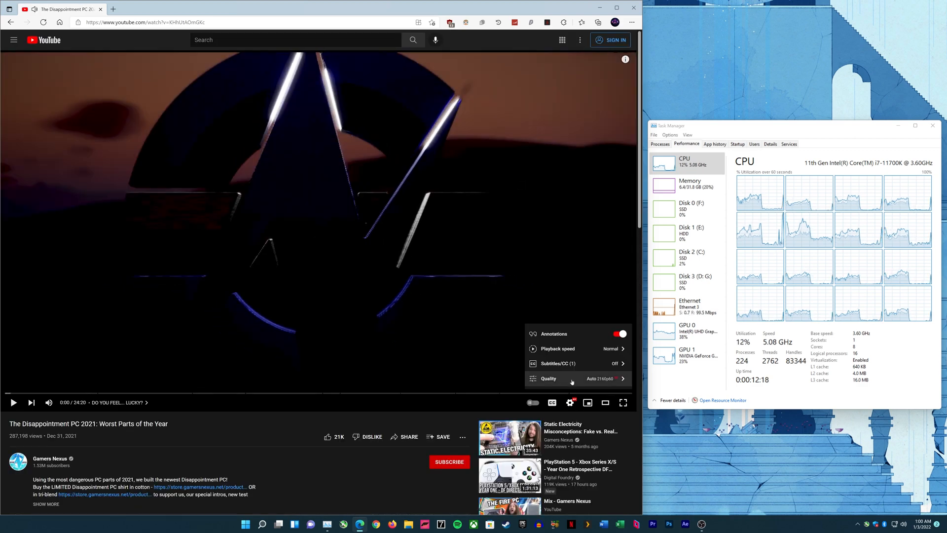
Close Settings and turn on Stats for nerds, showing the 1920x1080@60 avc1 stream
click(548, 378)
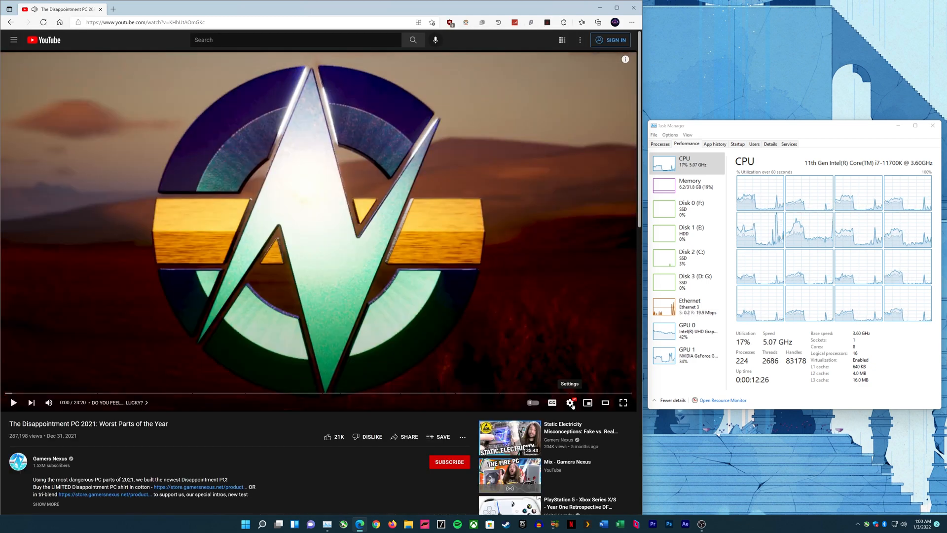
click(570, 403)
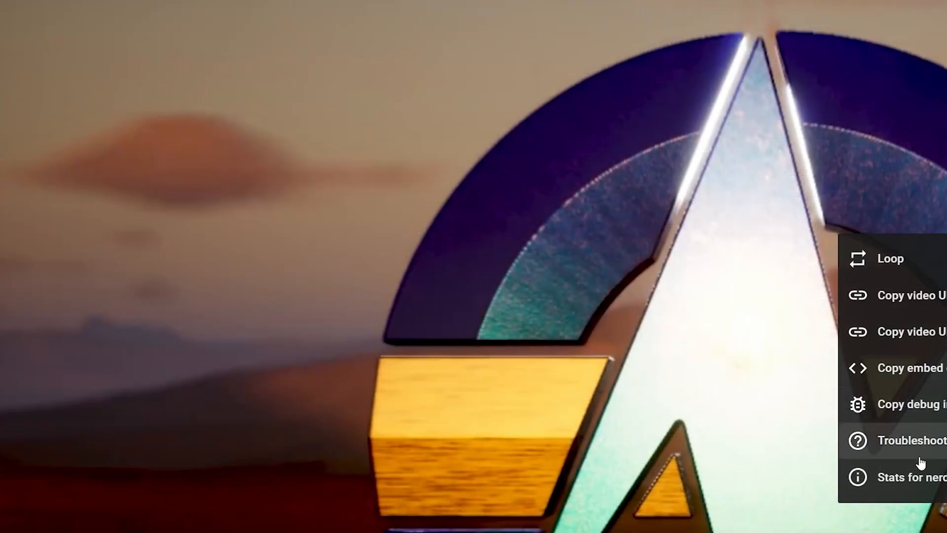
click(909, 476)
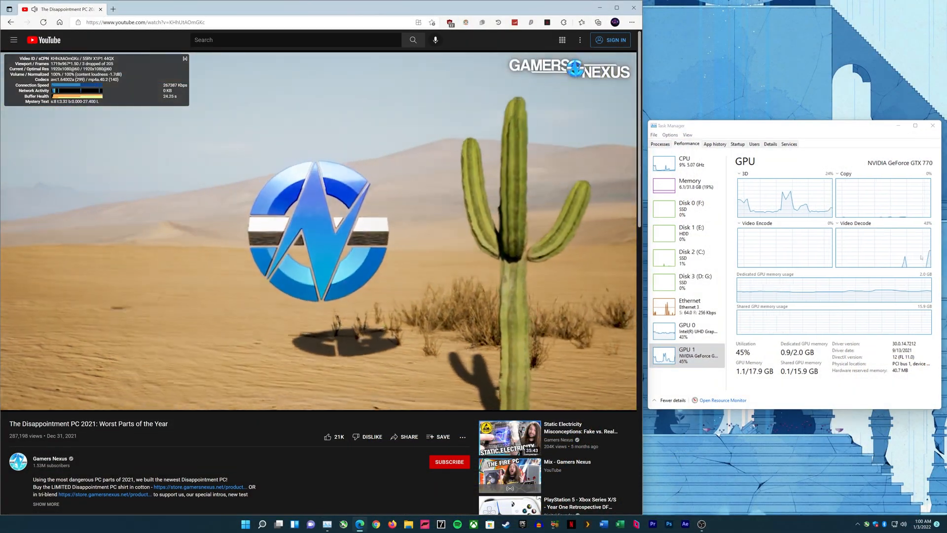
Select Task Manager's GPU 1 page to show the RTX 2060 SUPER's decode load
click(684, 162)
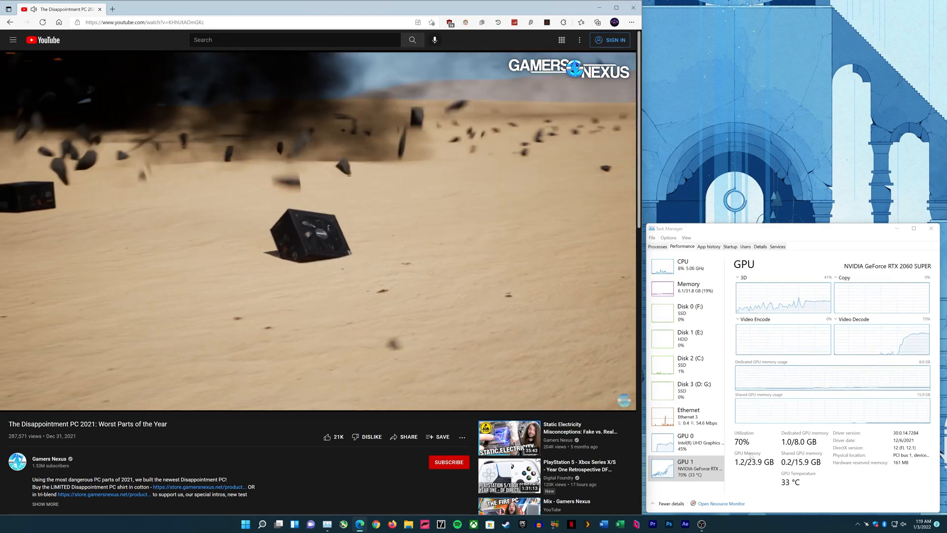
click(683, 264)
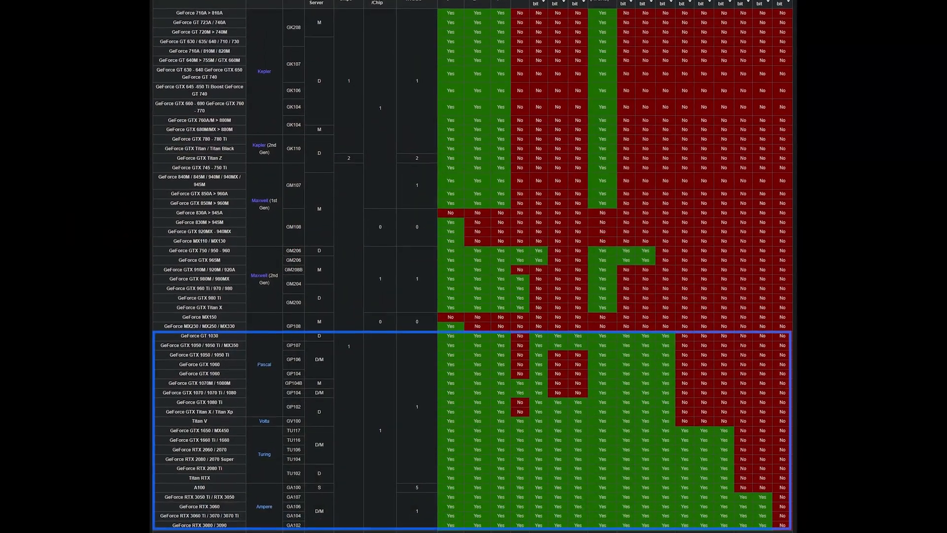
Scroll the decode support matrix down to the MPEG-1 through AV1 codec header row
scroll(down, 3)
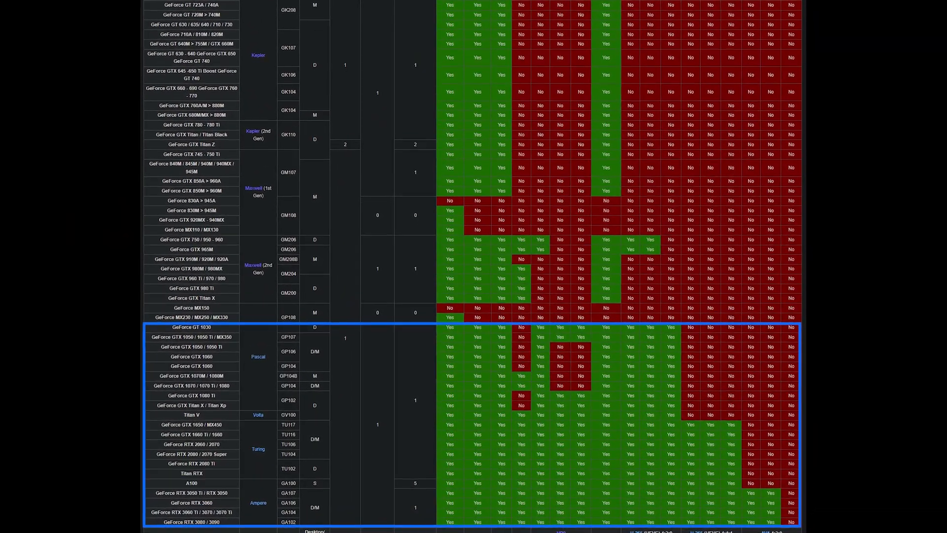
scroll(down, 3)
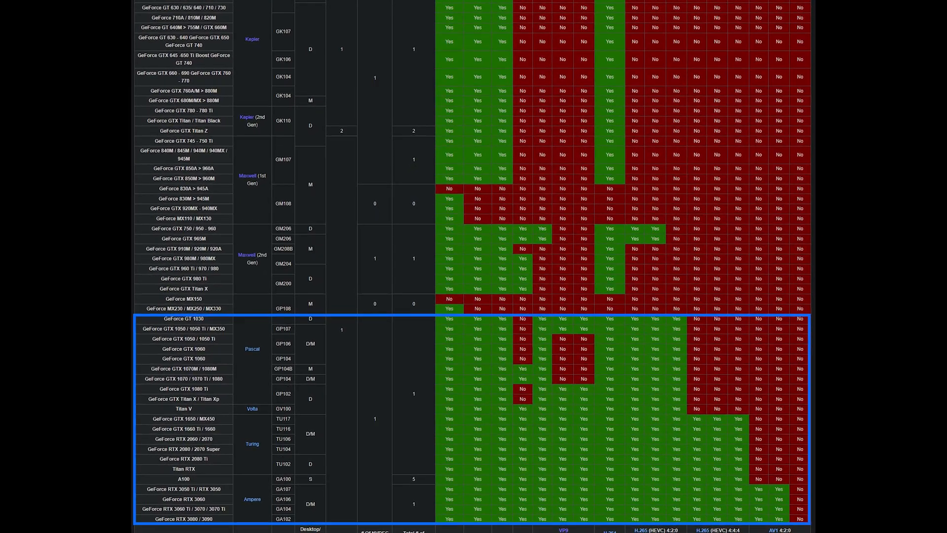
scroll(down, 3)
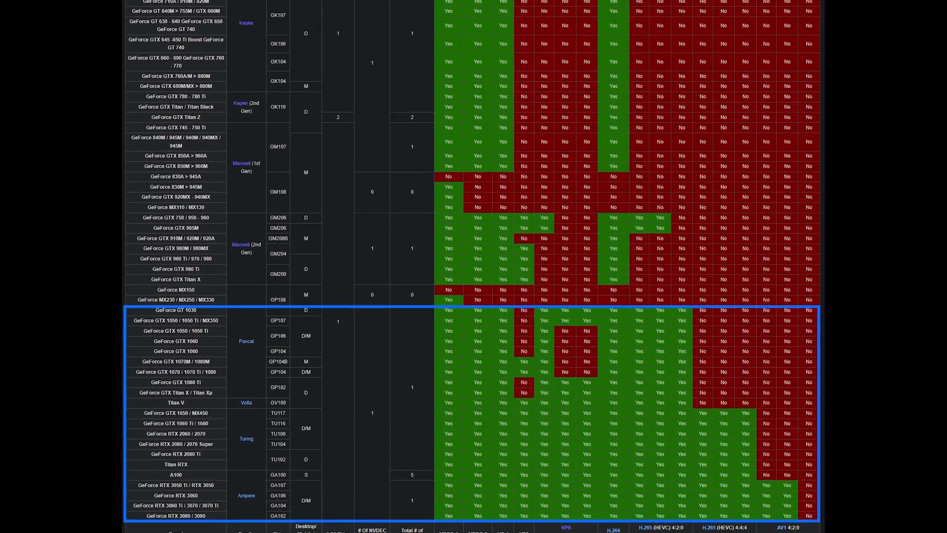
scroll(down, 3)
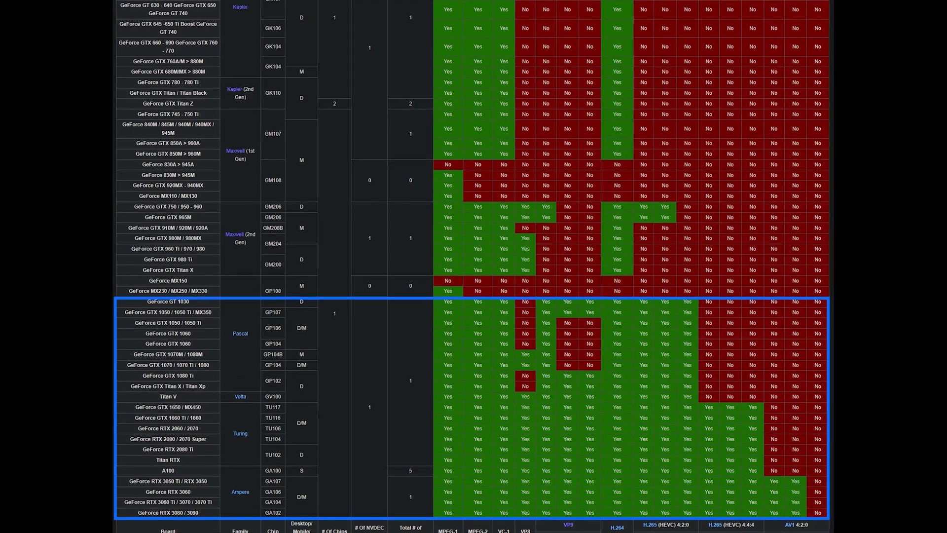
scroll(down, 3)
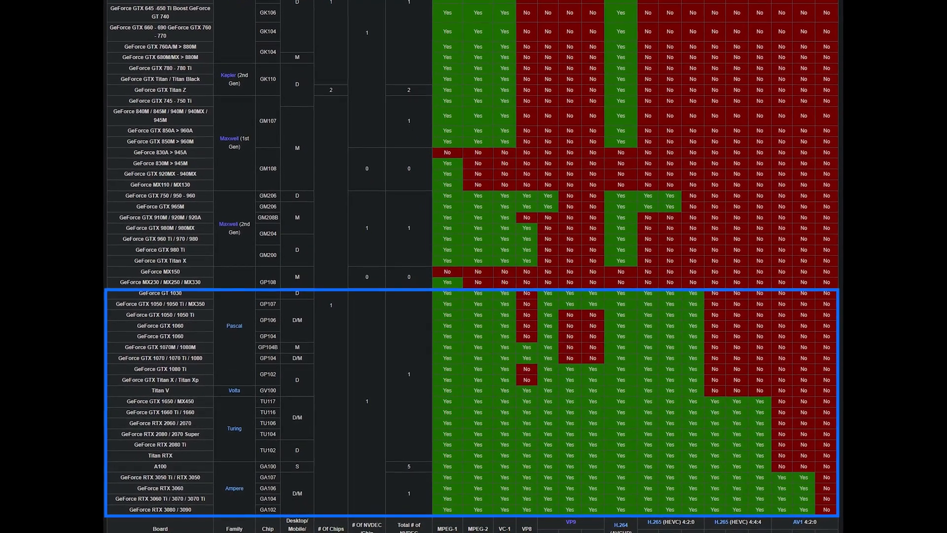
scroll(down, 3)
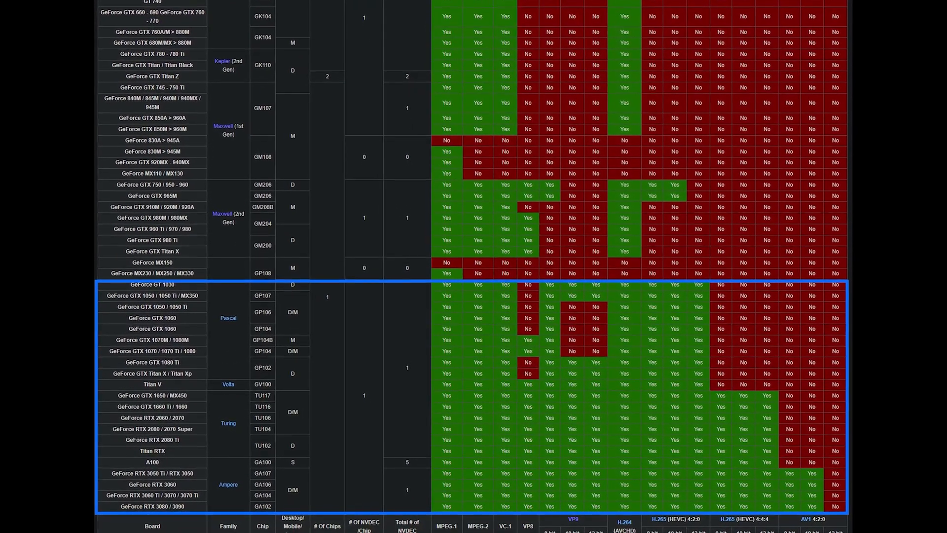
scroll(down, 3)
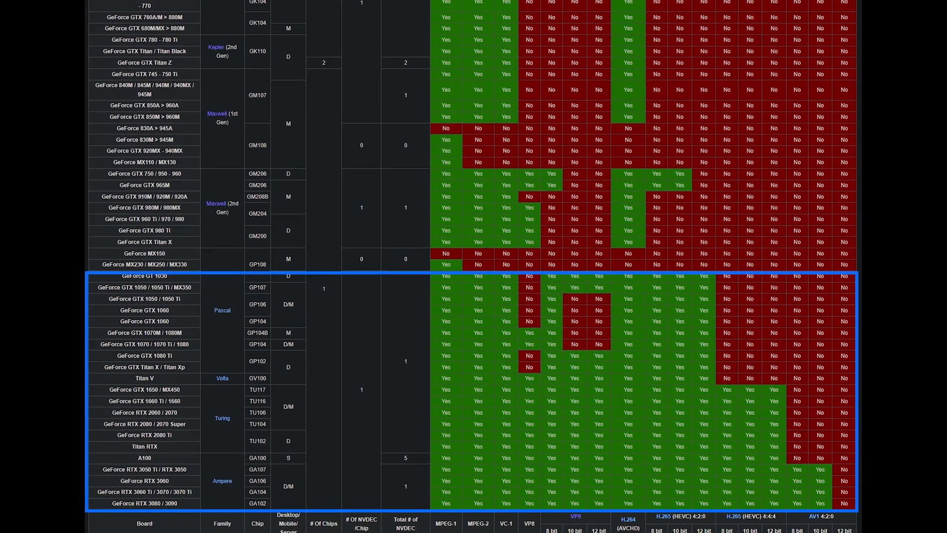
scroll(down, 3)
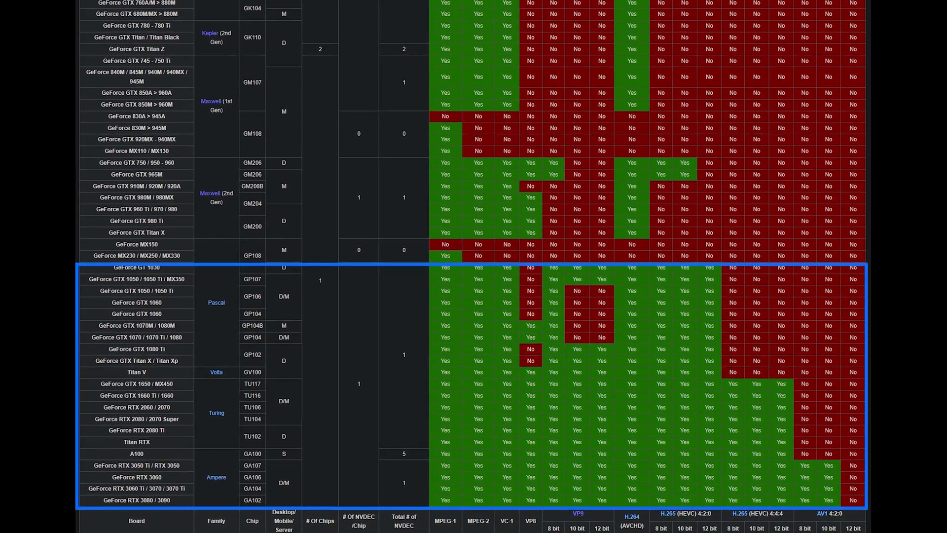
scroll(down, 3)
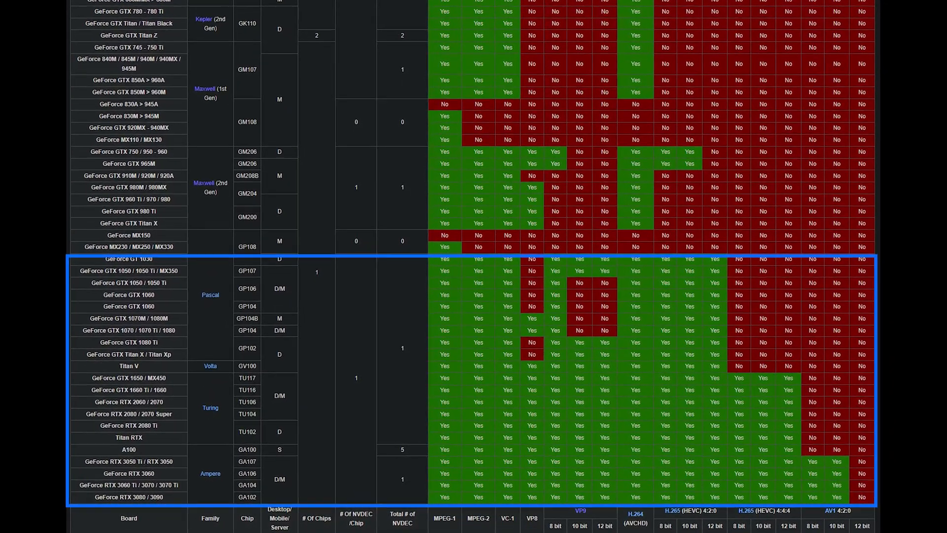
scroll(down, 3)
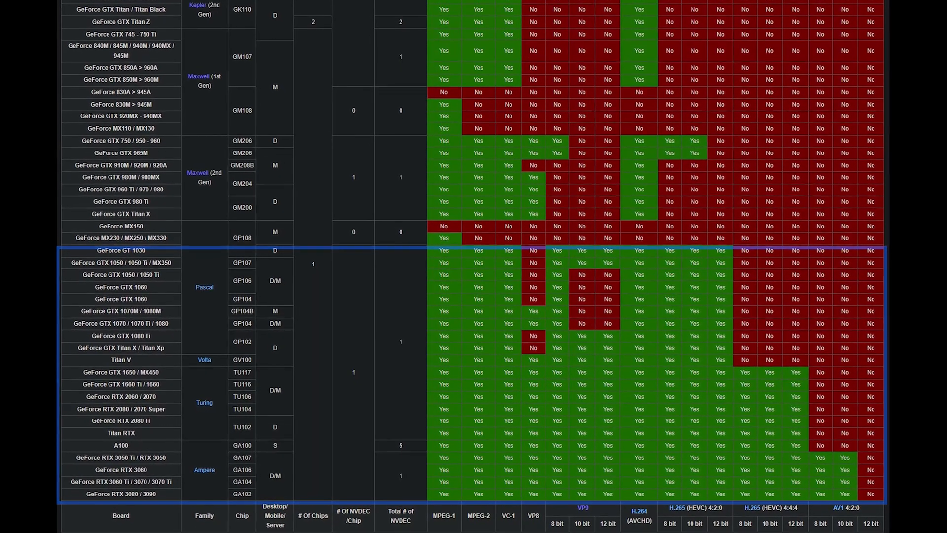